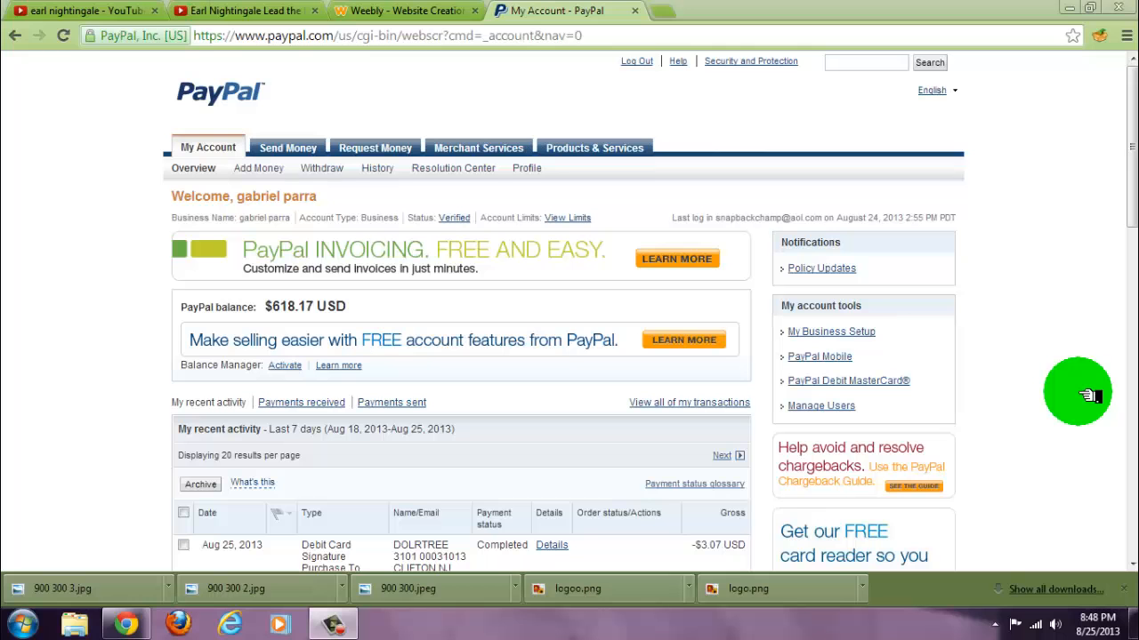
mouse_move(989, 237)
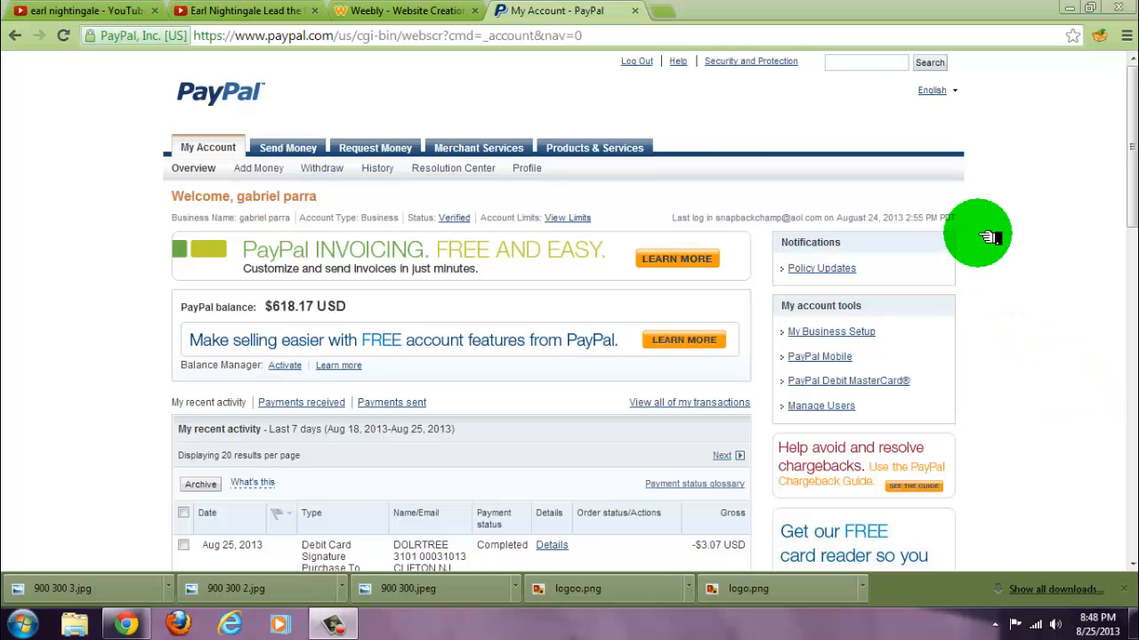
mouse_move(505, 148)
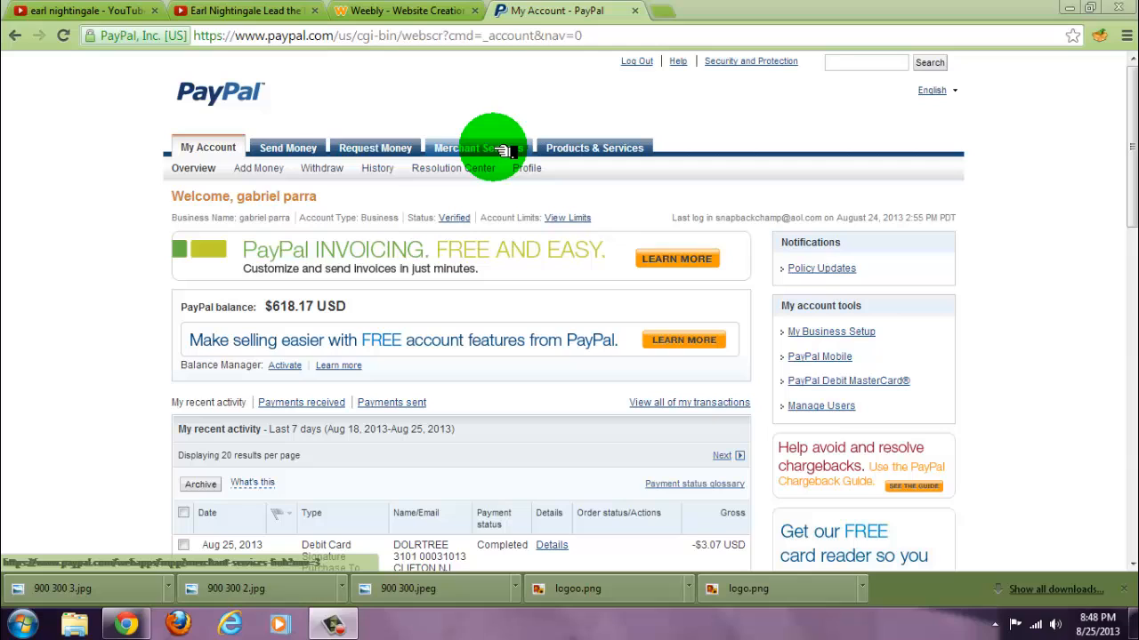
From the account overview reach Merchant Services and the 'Get PayPal logos for your site' page
click(478, 148)
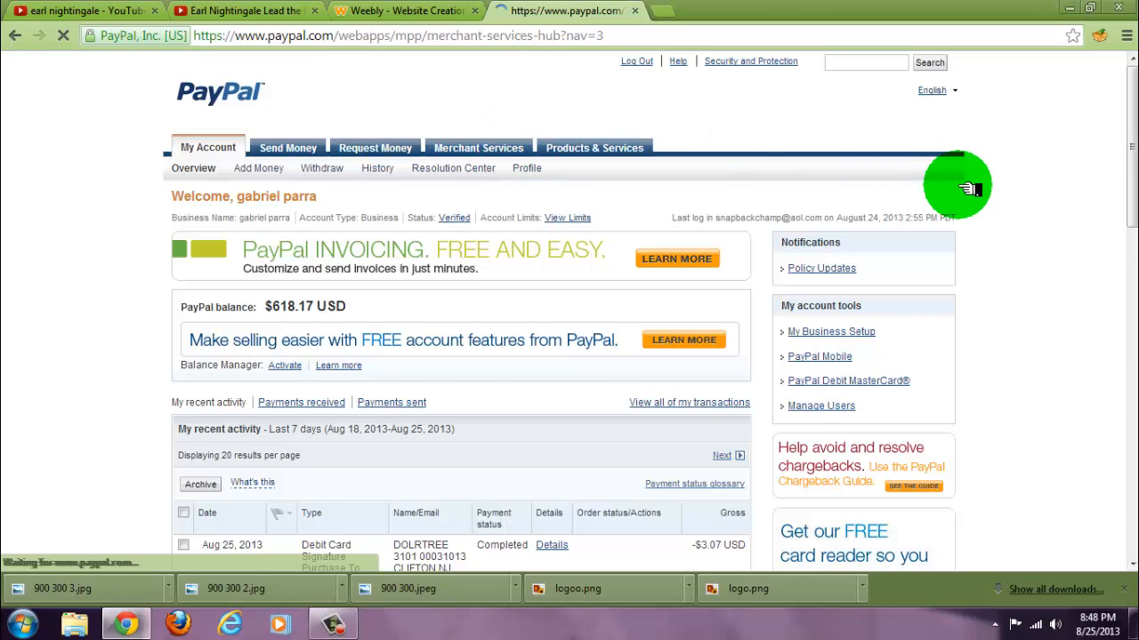
click(477, 147)
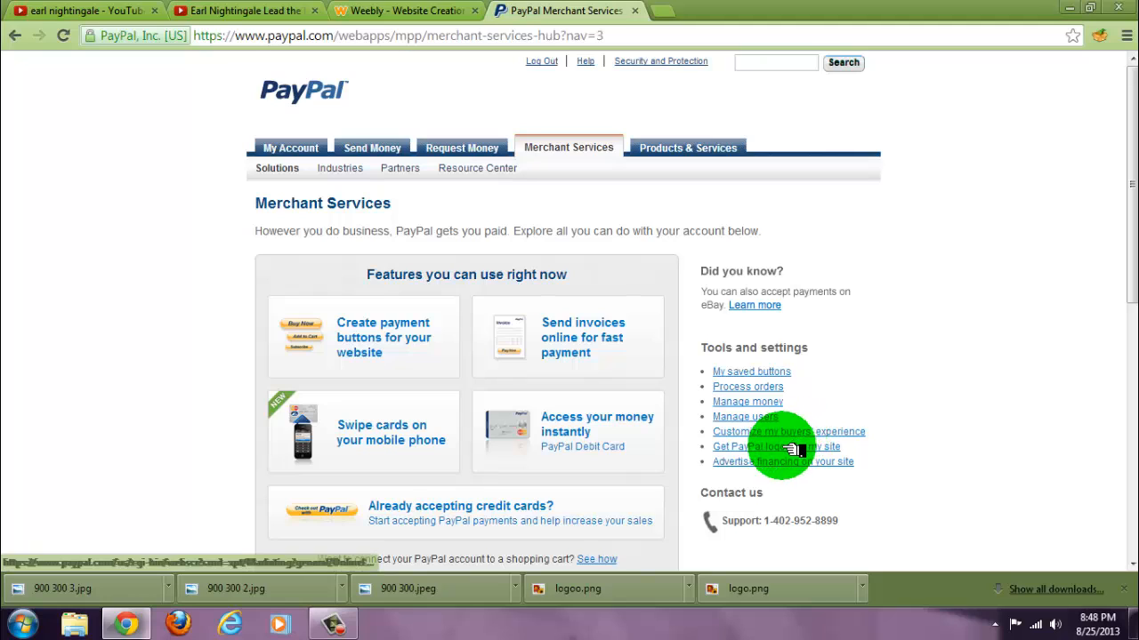
click(776, 447)
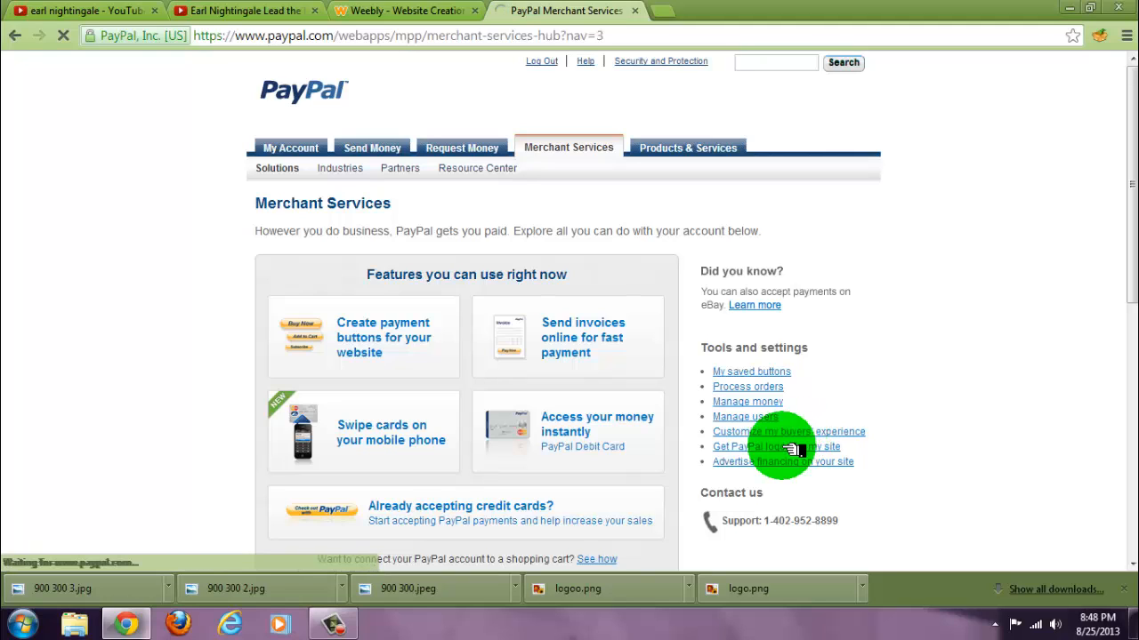
click(763, 446)
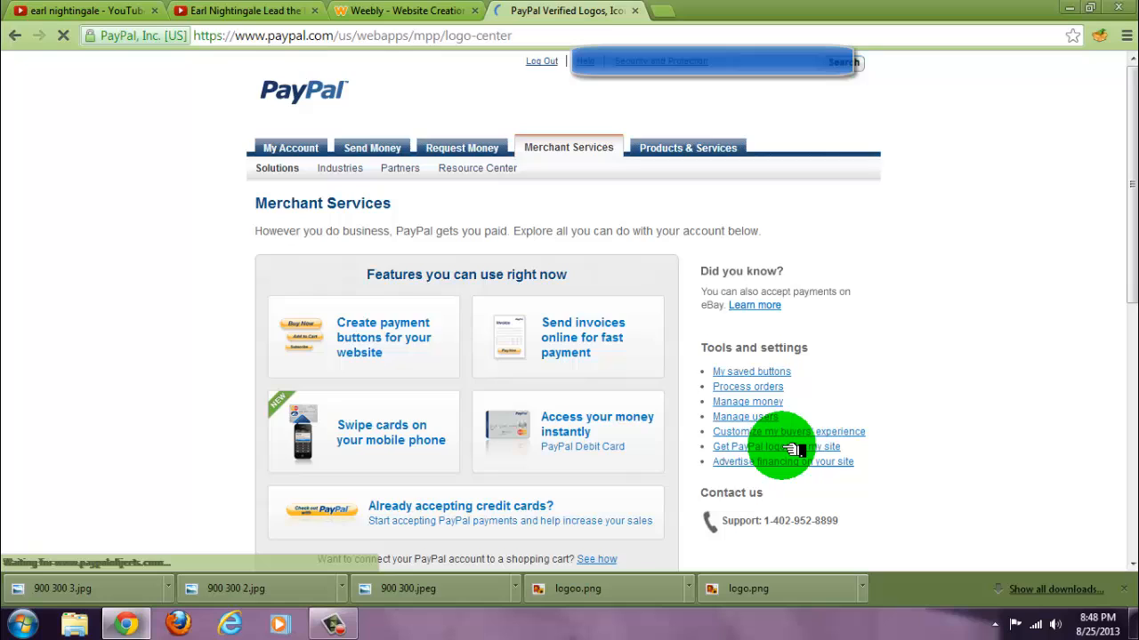
click(743, 447)
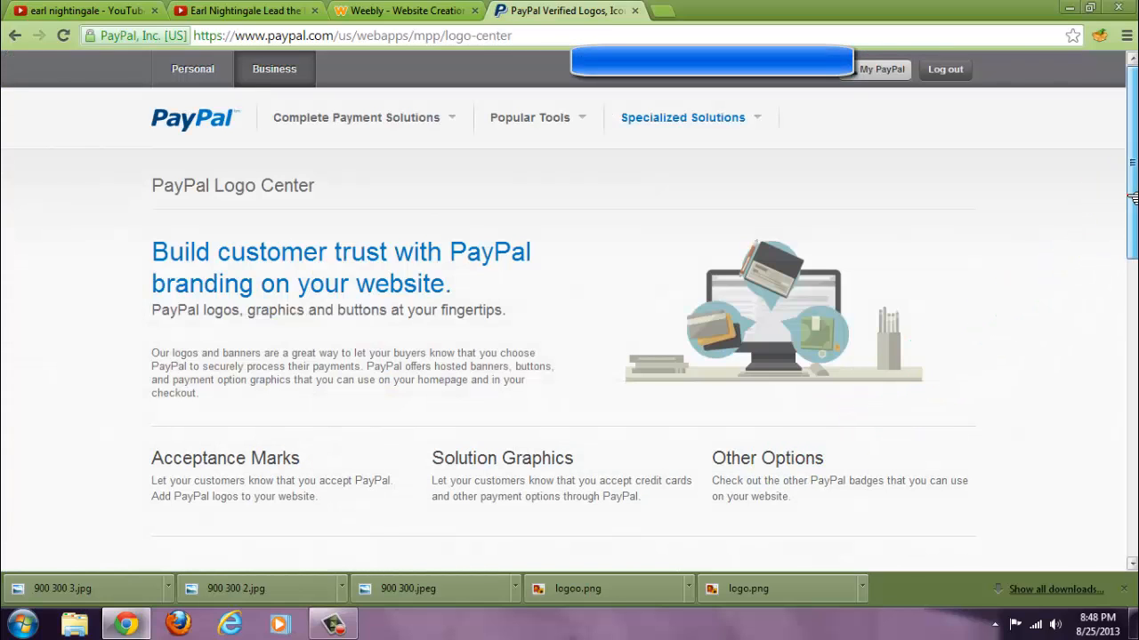
scroll(down, 3)
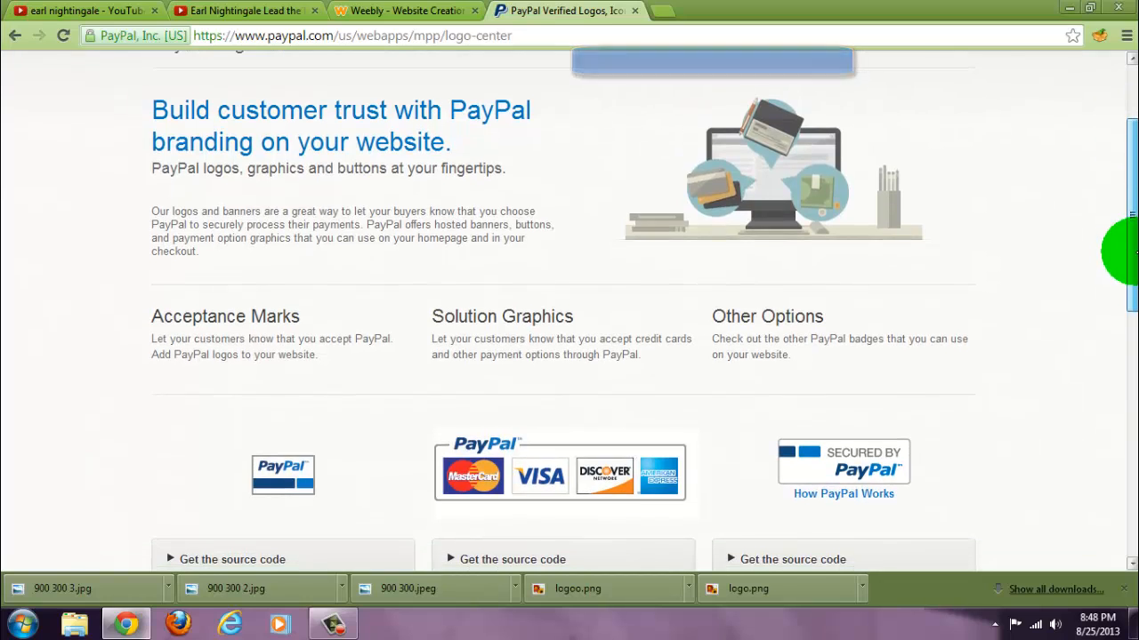
scroll(down, 3)
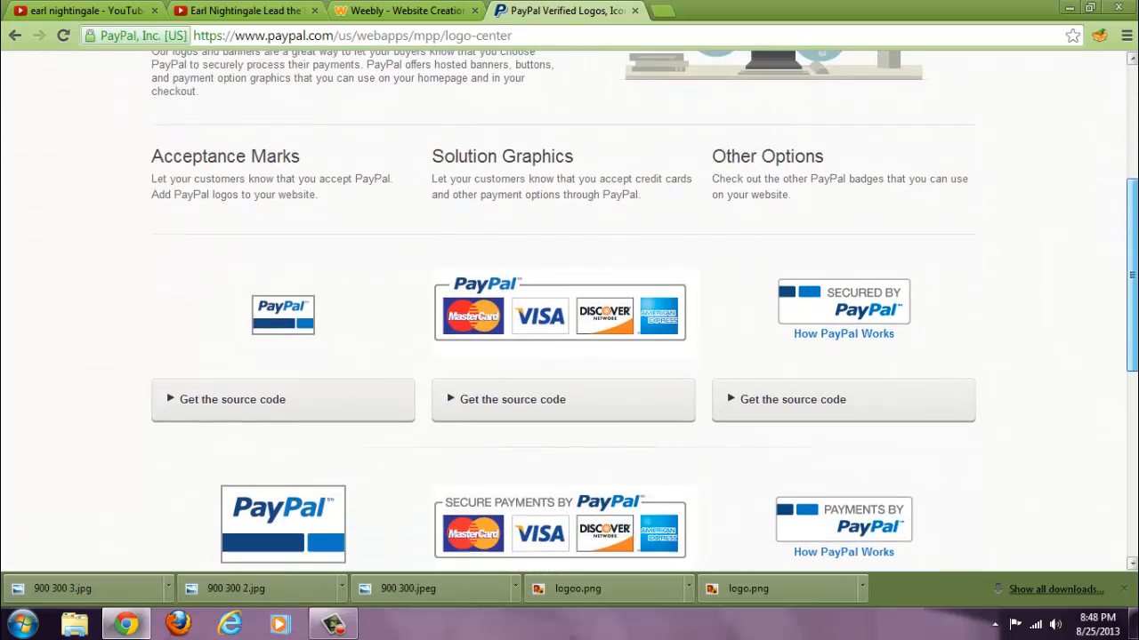
scroll(down, 3)
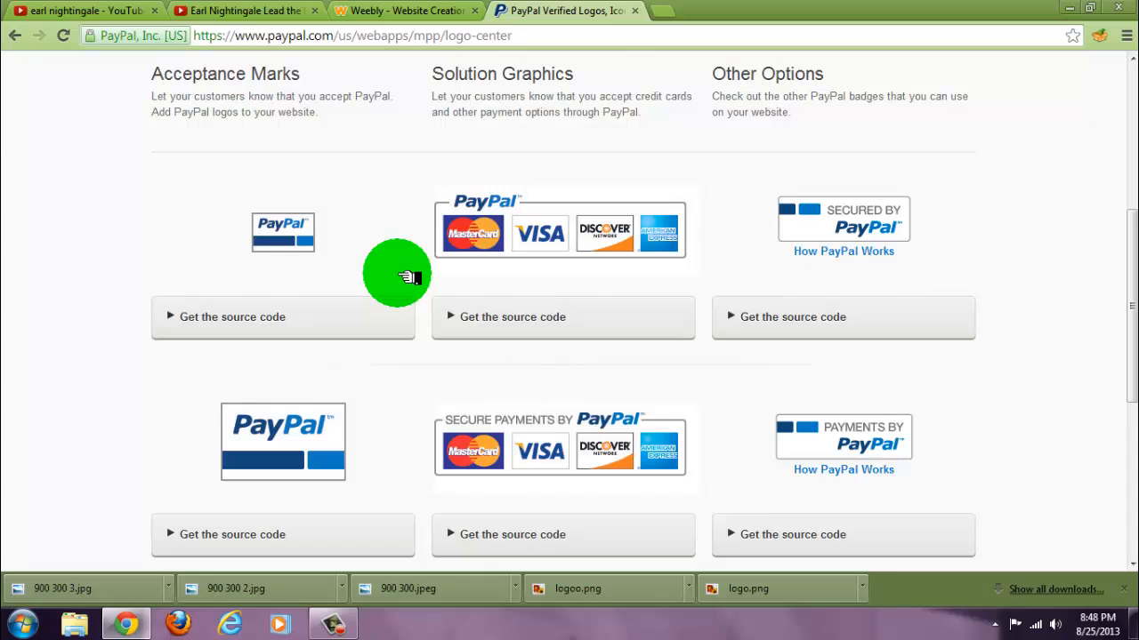
mouse_move(957, 420)
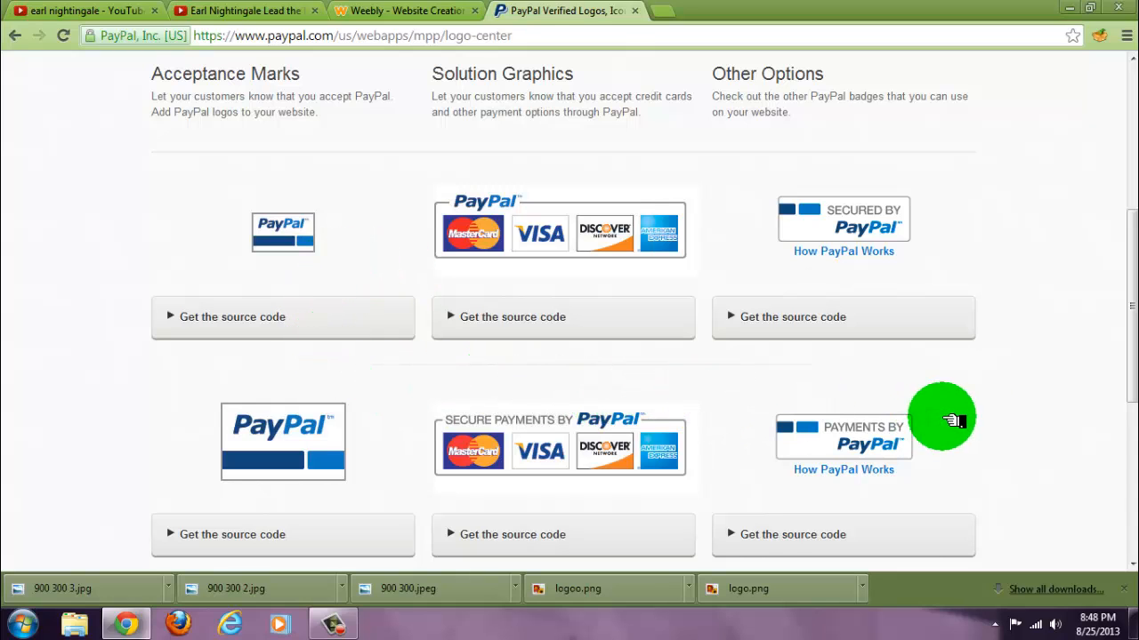
scroll(down, 3)
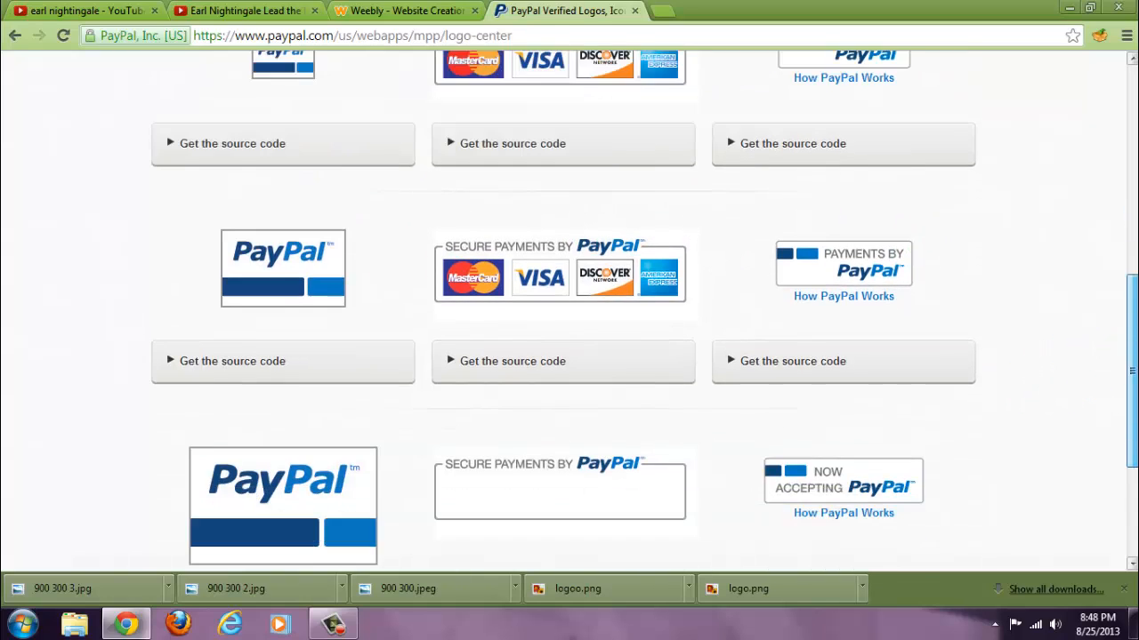
scroll(down, 3)
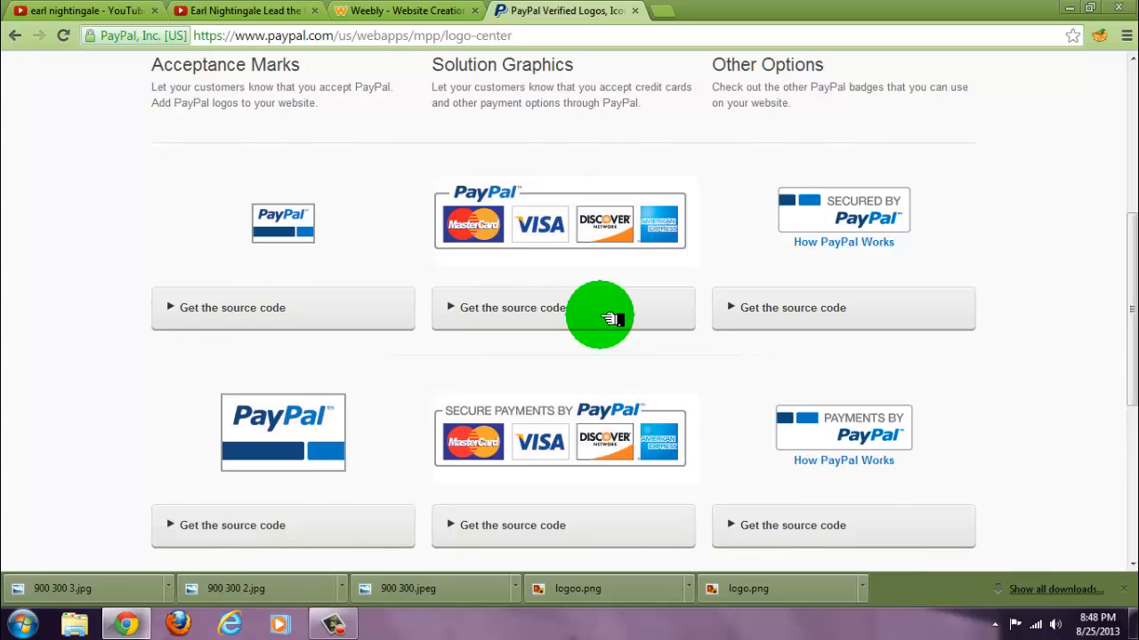
Copy the source code of the PayPal-with-credit-cards graphic and switch back to the Weebly editor
click(512, 308)
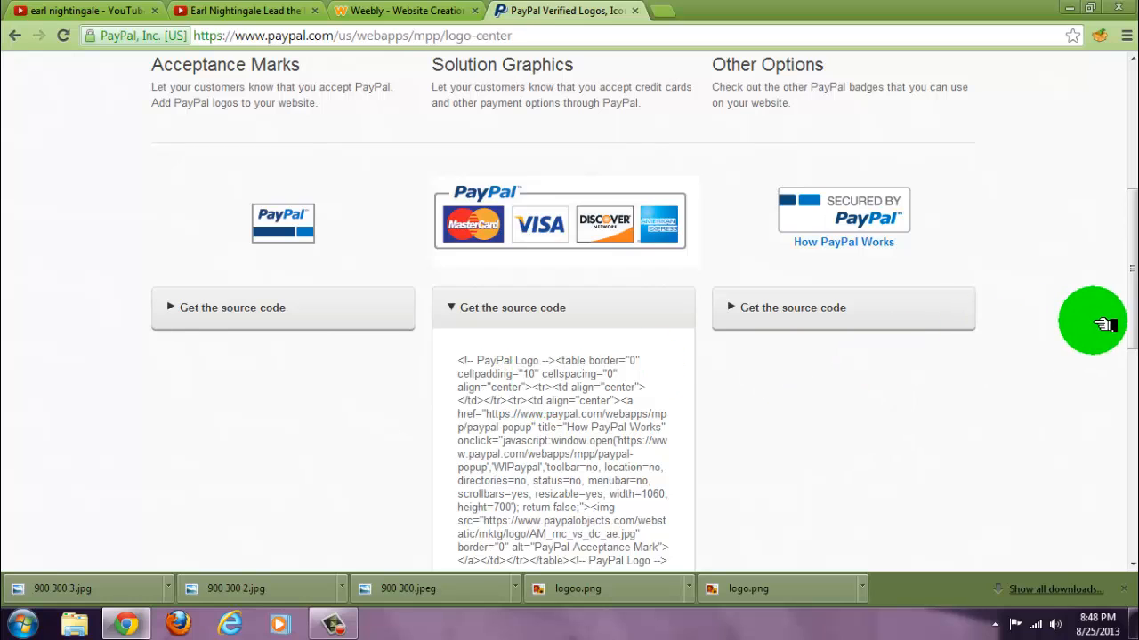
scroll(down, 3)
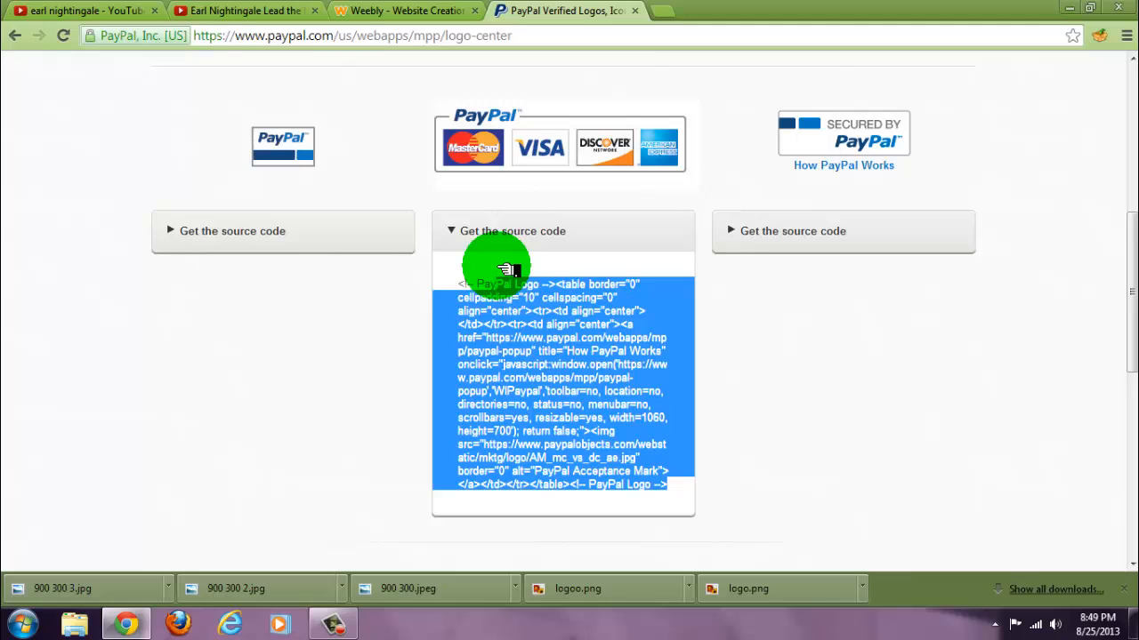
mouse_move(436, 276)
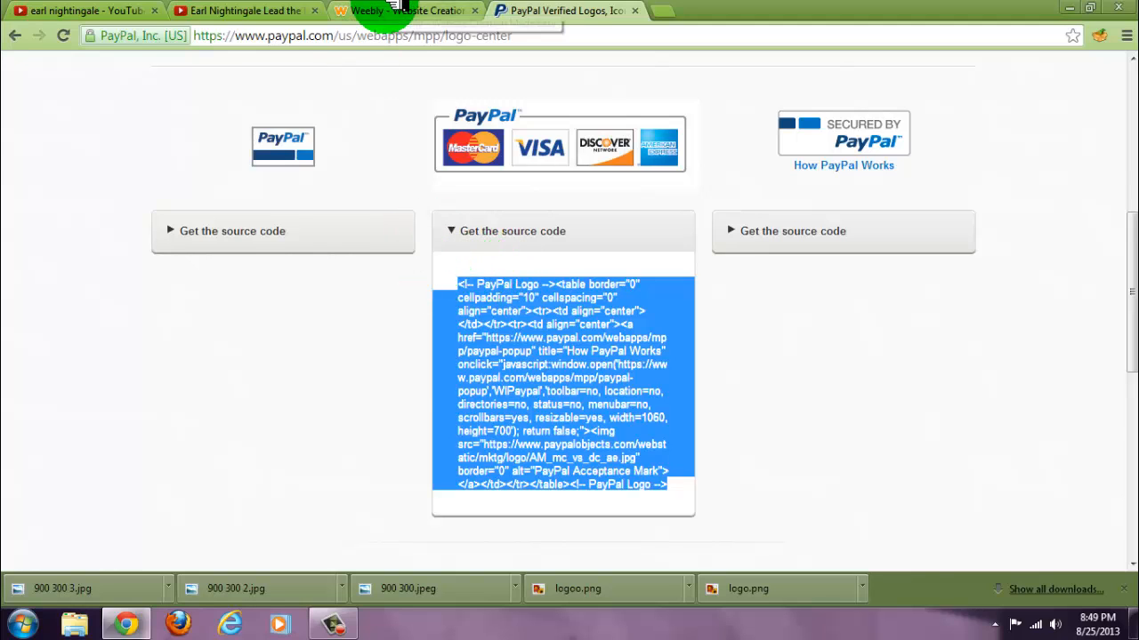
click(412, 11)
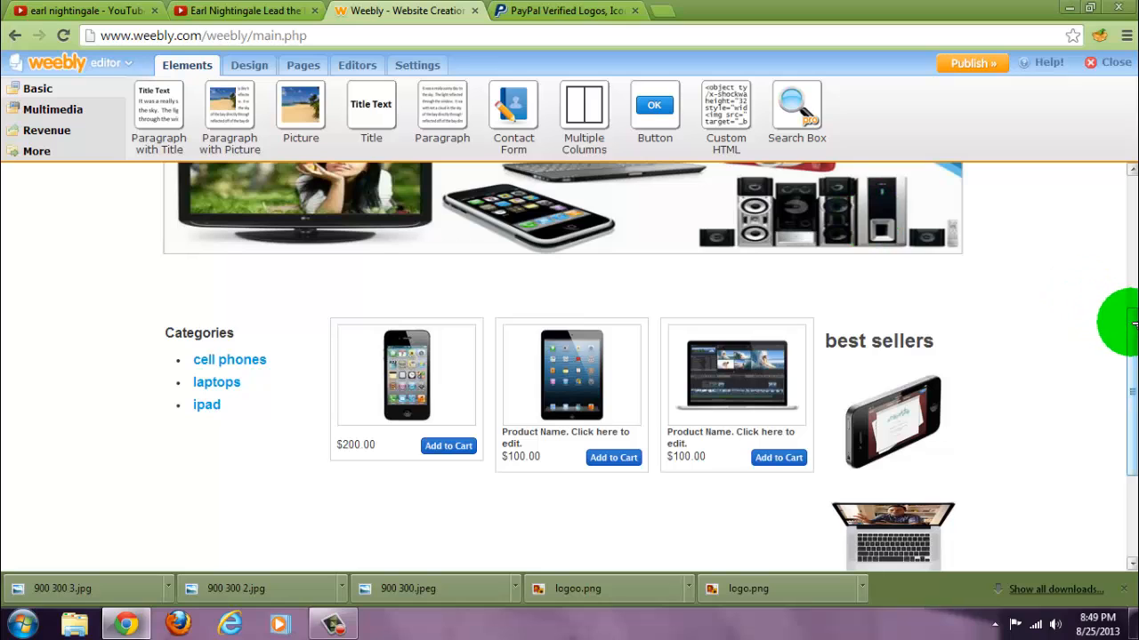
Paste the card logo code into a Custom HTML element and add a Multiple Columns section below it
scroll(down, 3)
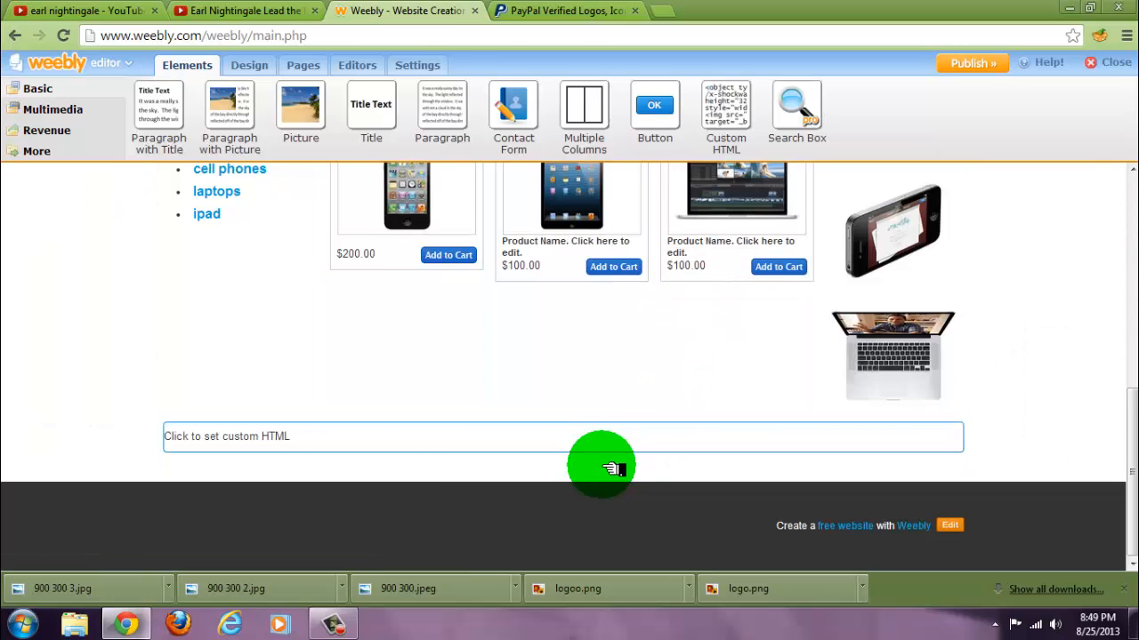
click(249, 437)
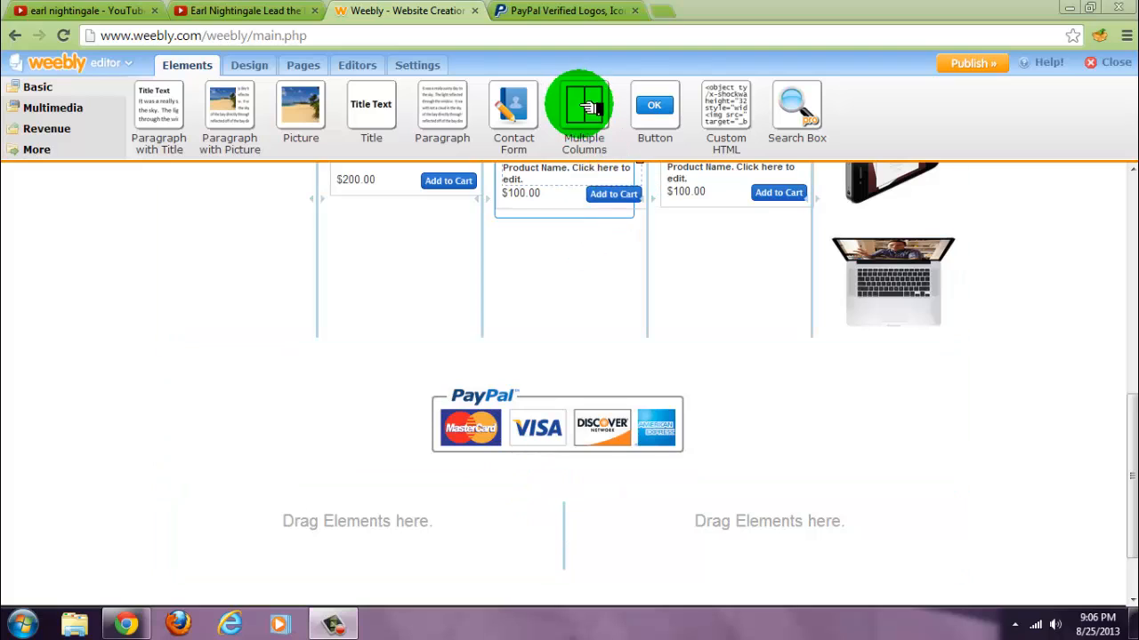
click(558, 427)
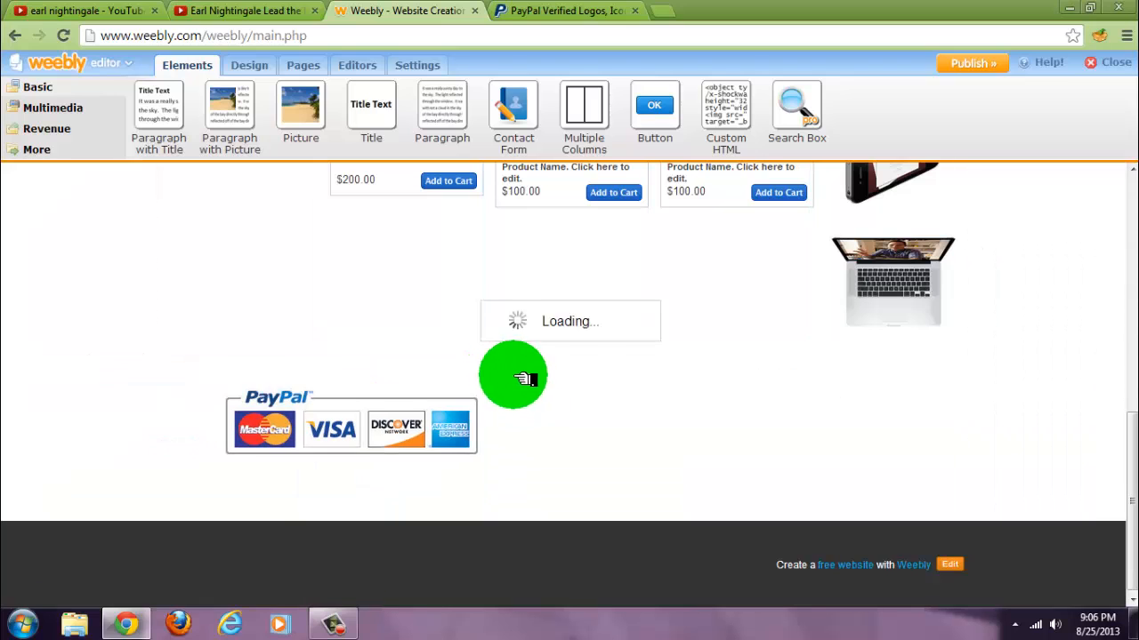
With the card logo placed in the left column, return to the PayPal Verified Logos page
click(578, 10)
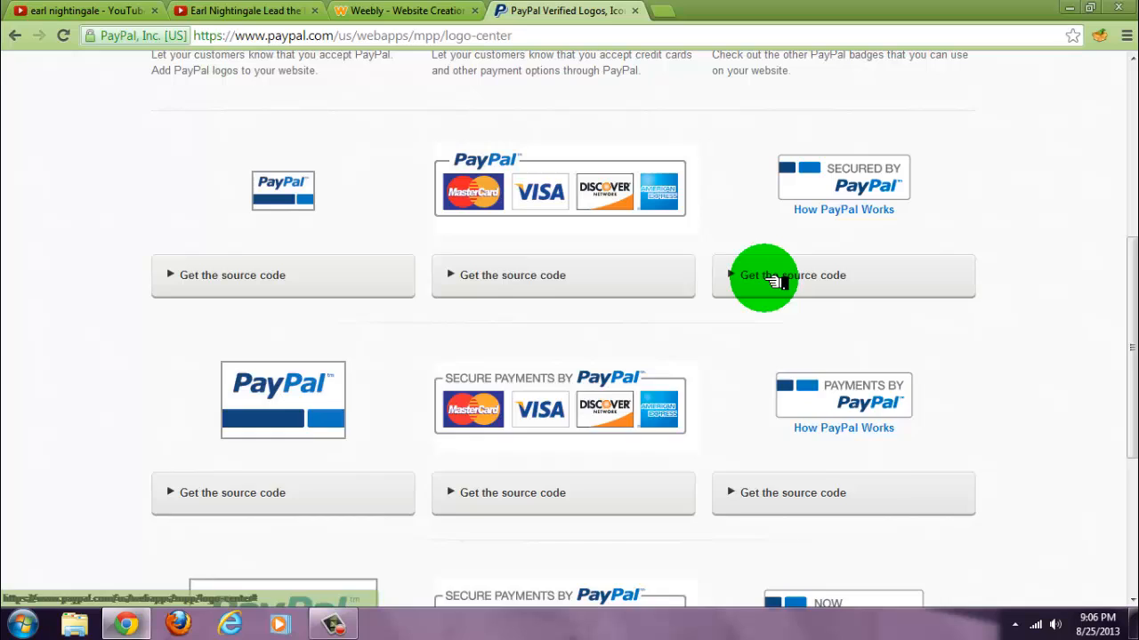
Select the Secured by PayPal badge's source code and go back to the Weebly editor
click(792, 274)
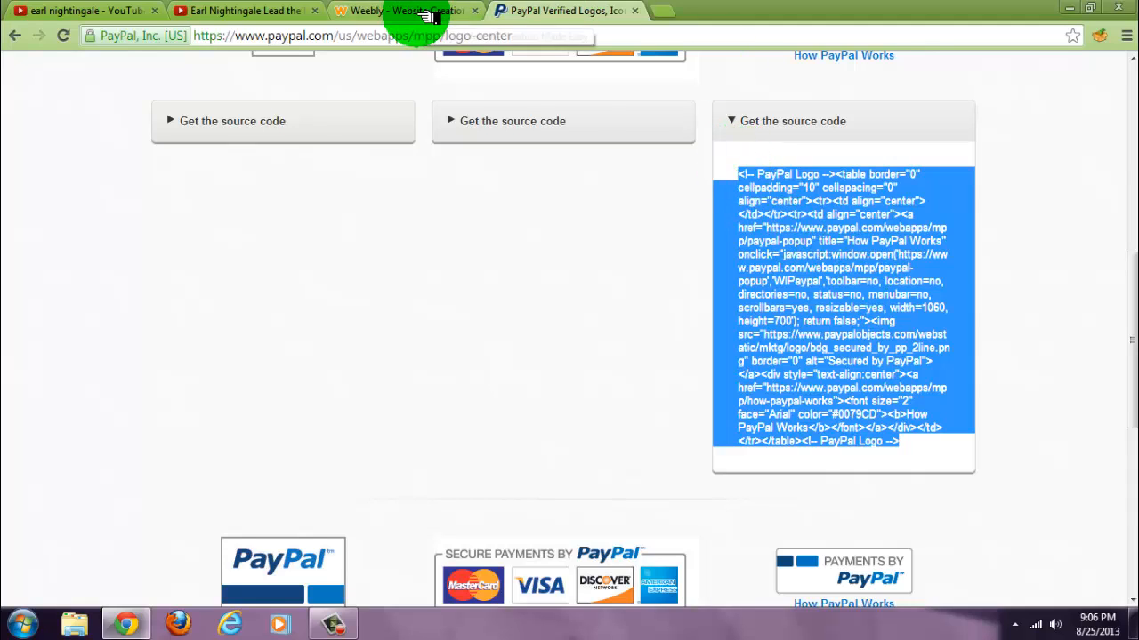
click(409, 11)
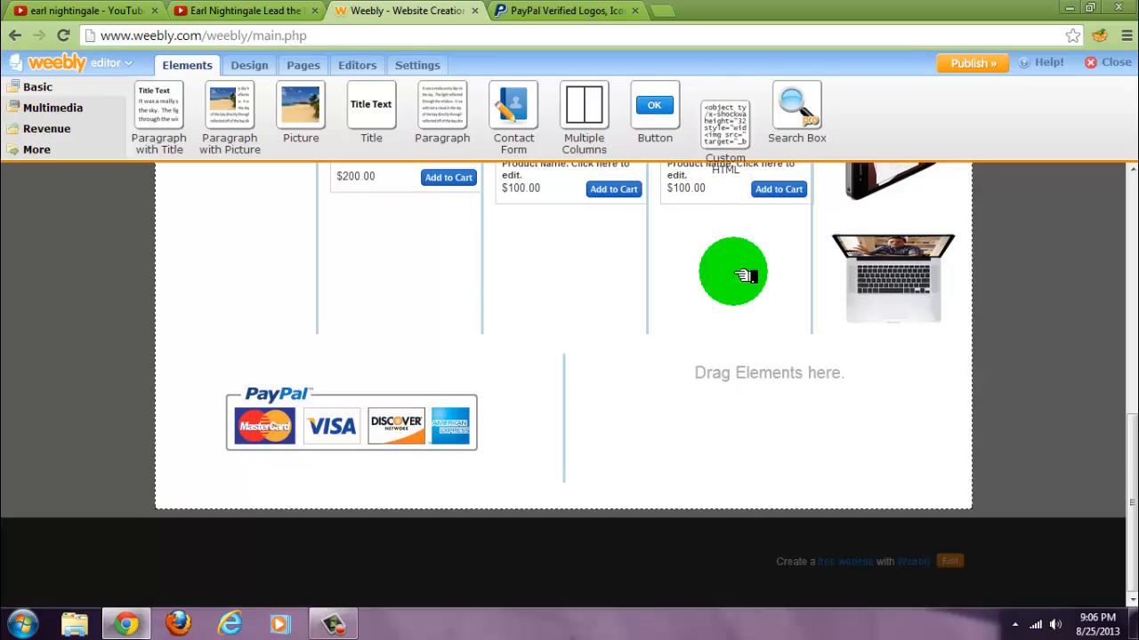
Place a Custom HTML block in the right column and paste the Secured by PayPal badge code into it
drag(725, 115, 738, 436)
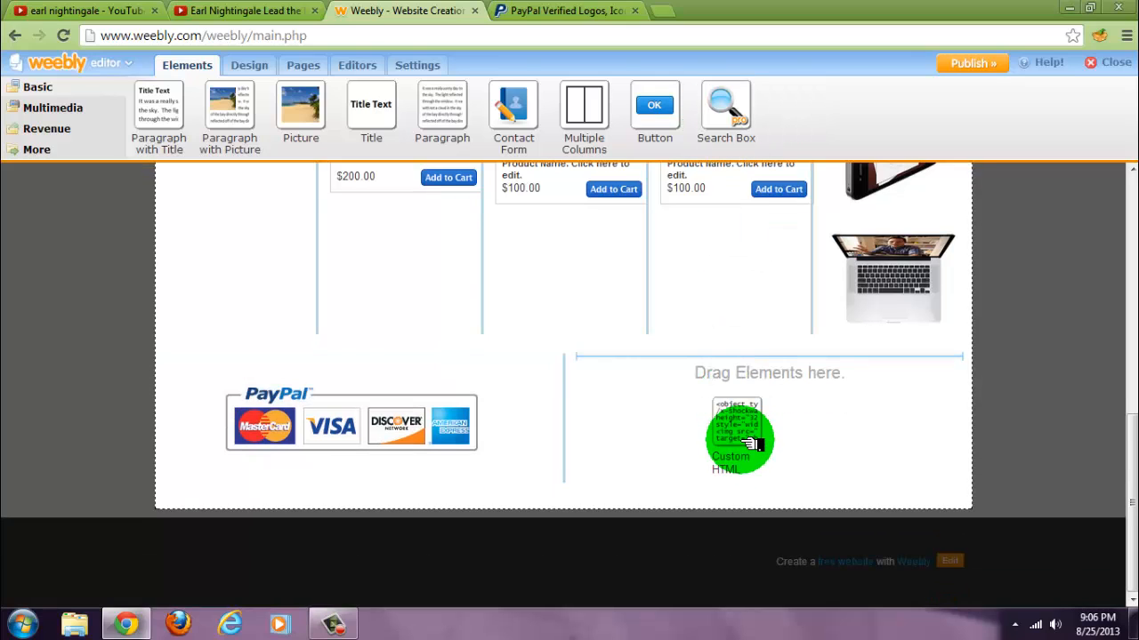
drag(740, 441, 768, 424)
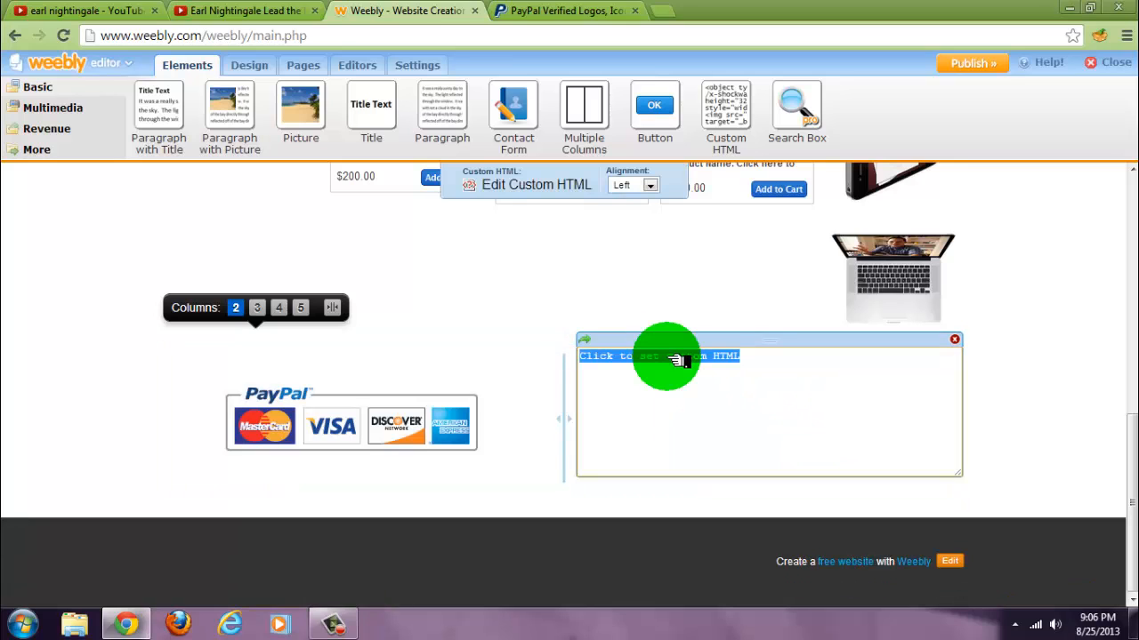
click(667, 356)
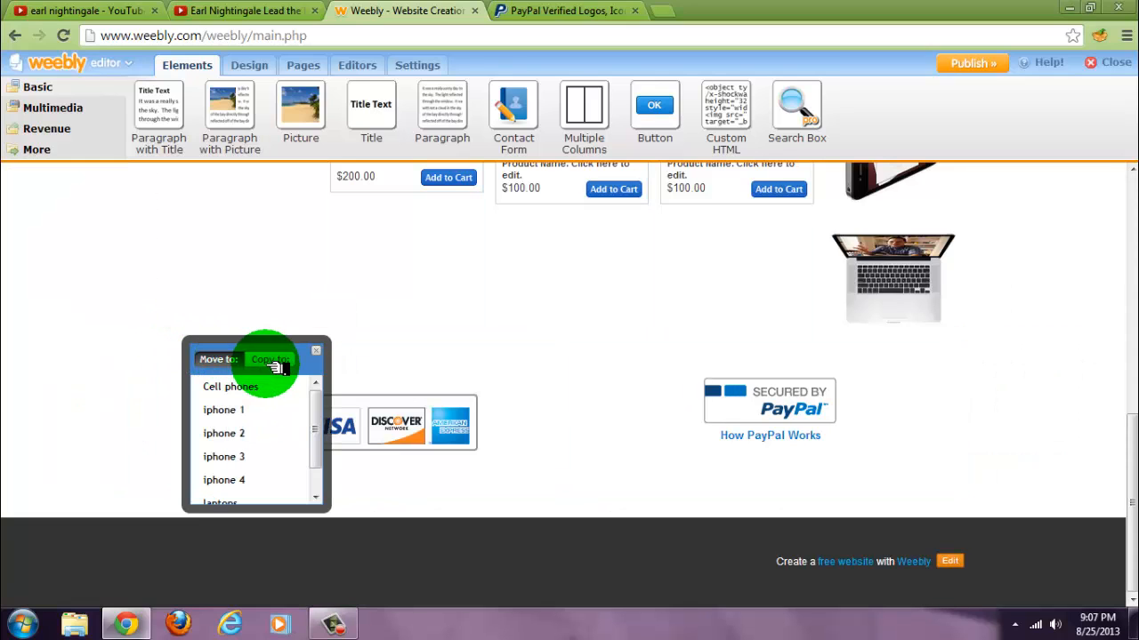
scroll(down, 3)
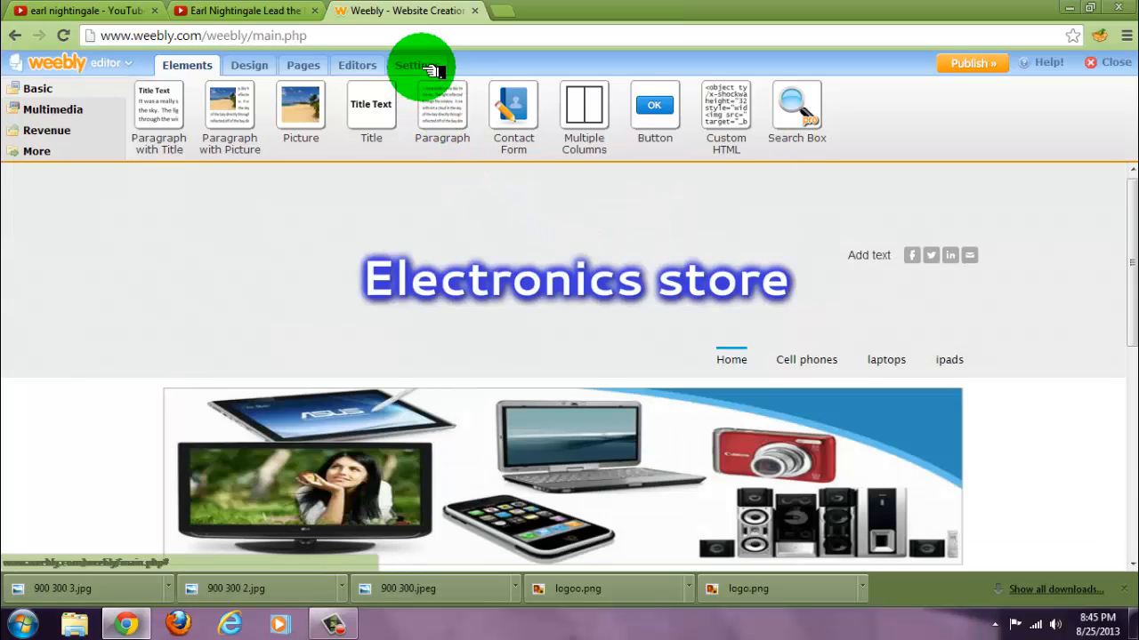
In site Settings, choose PayPal as the Ecommerce merchant account
click(417, 64)
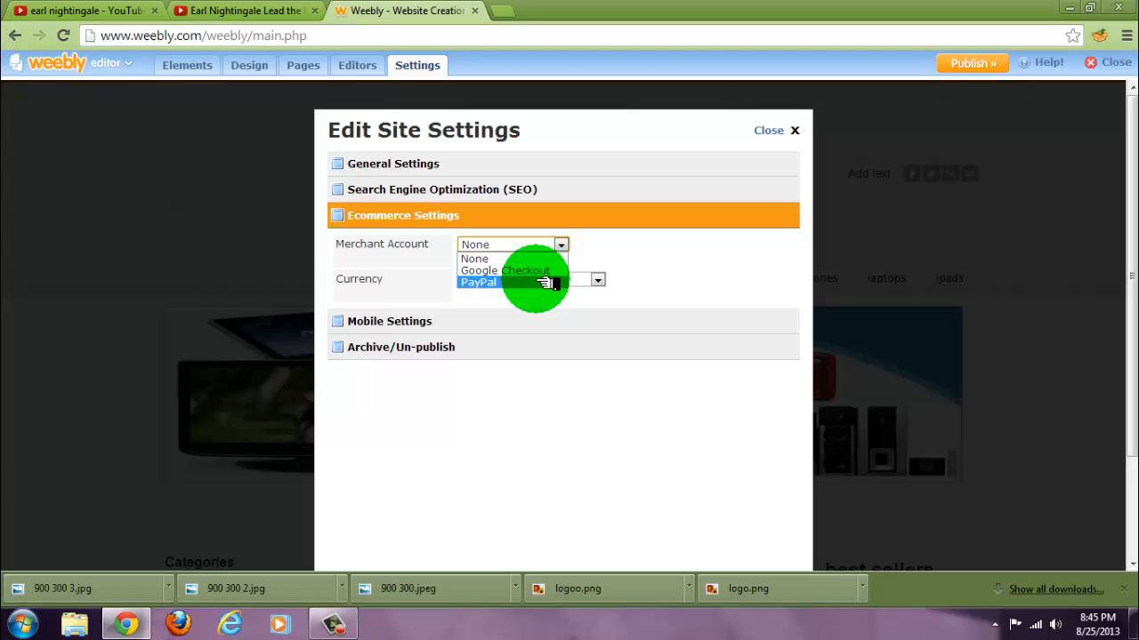
mouse_move(505, 270)
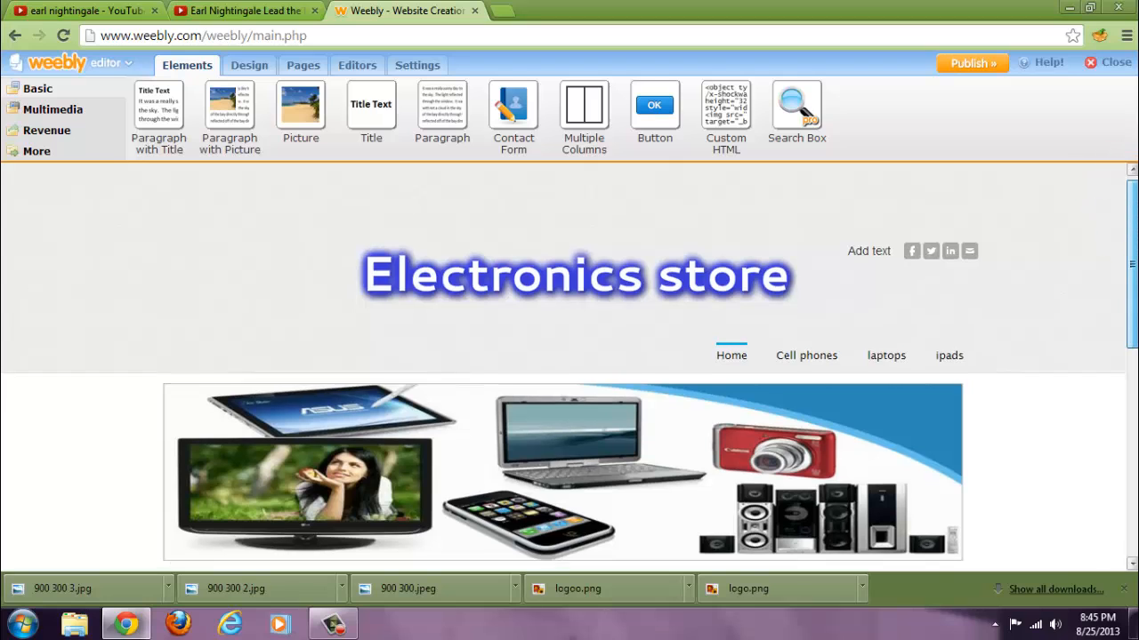
Link 'cell phones' to the Cell phones page on the site
scroll(down, 3)
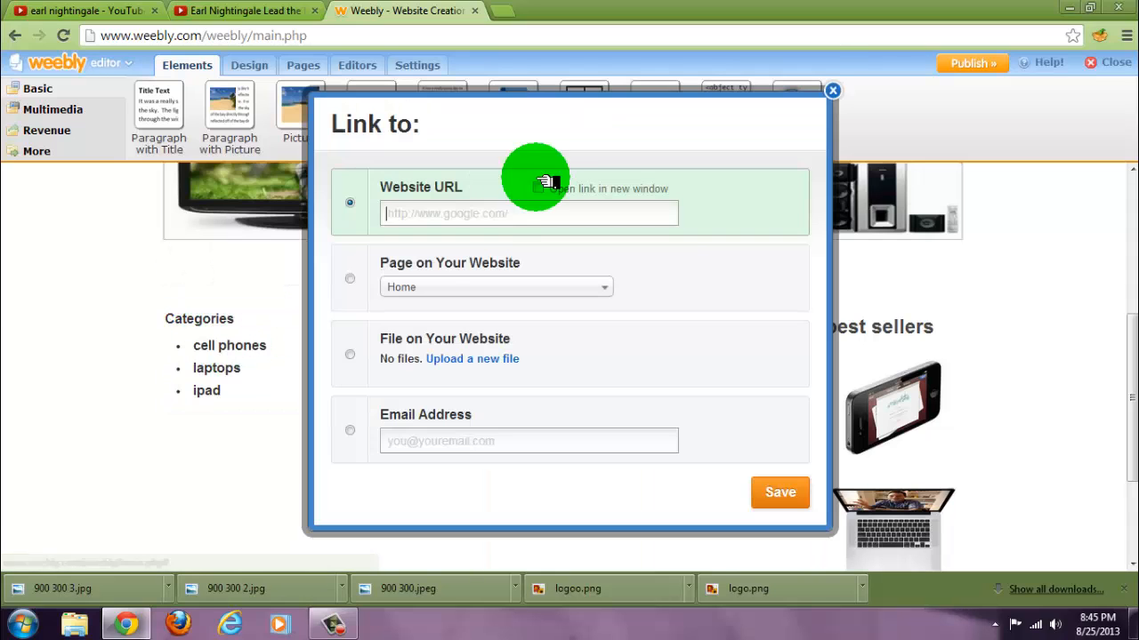
click(495, 286)
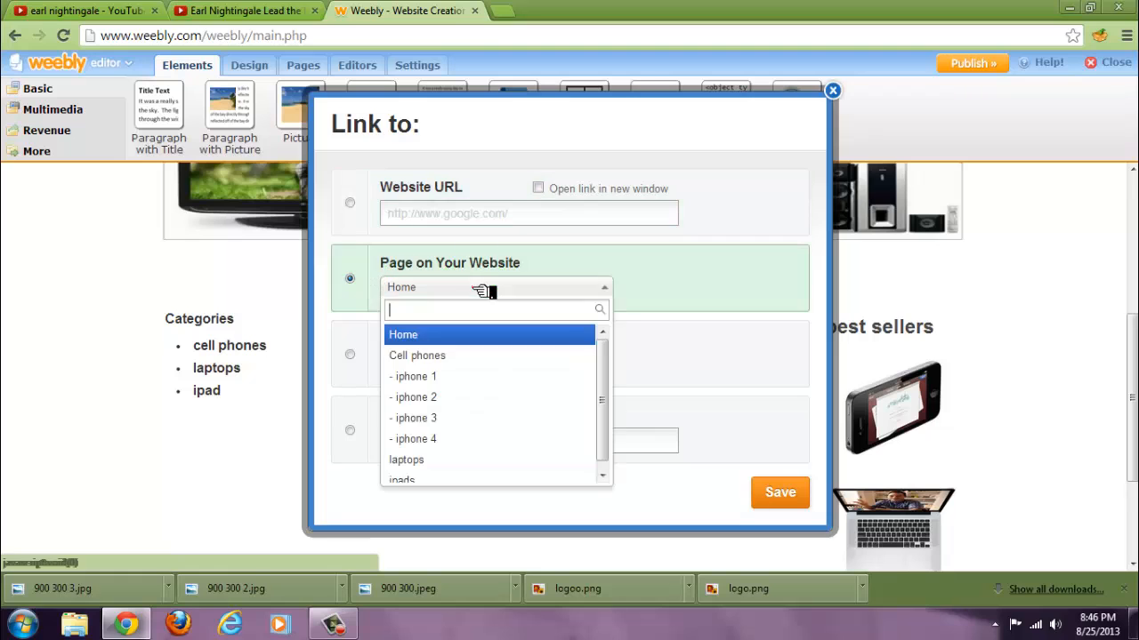
click(417, 356)
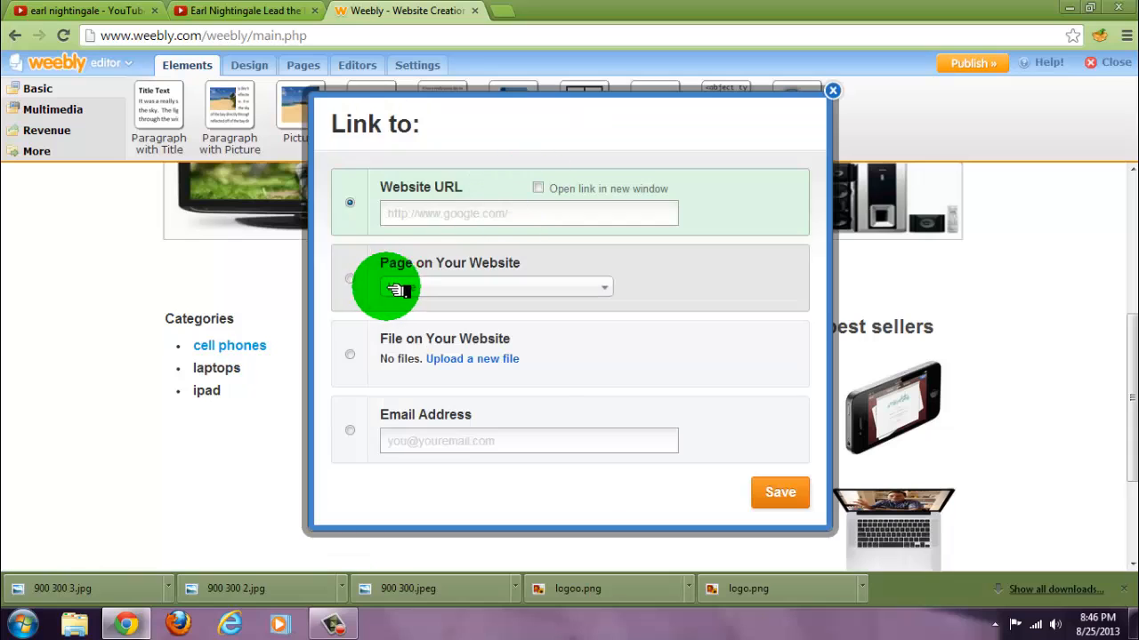
Link 'laptops' to the Laptops page on the site and save
click(349, 278)
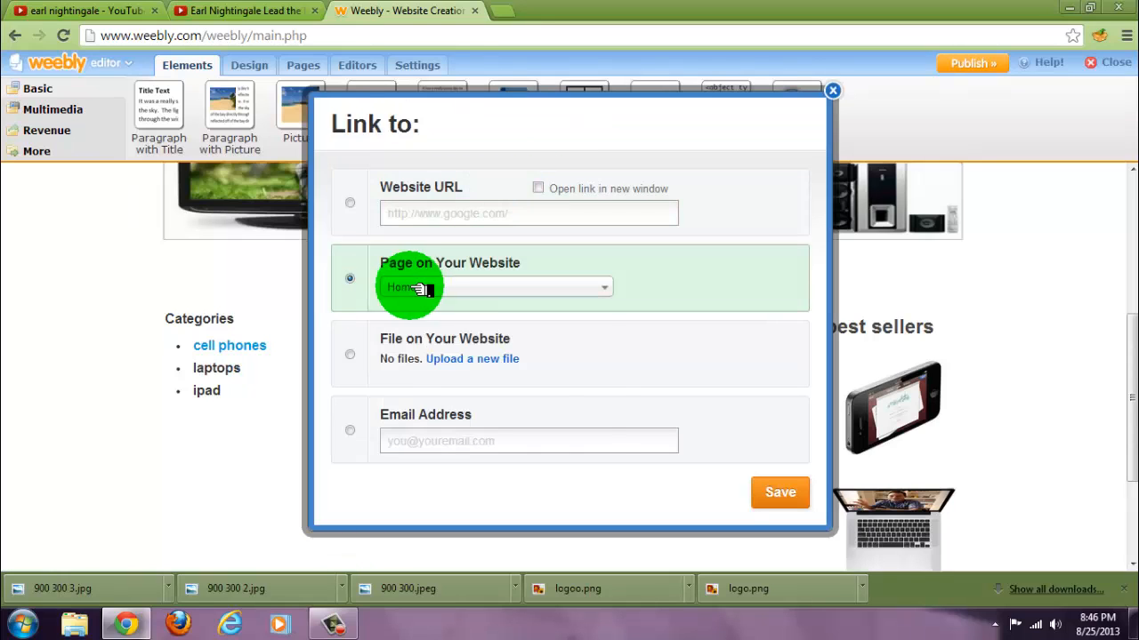
click(494, 287)
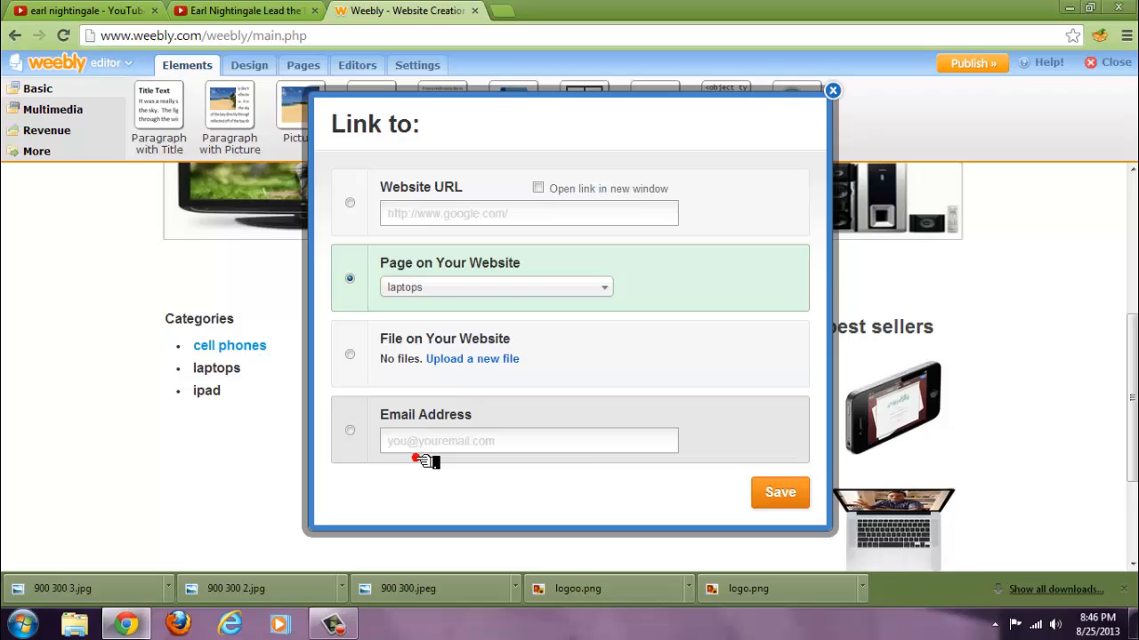
click(779, 493)
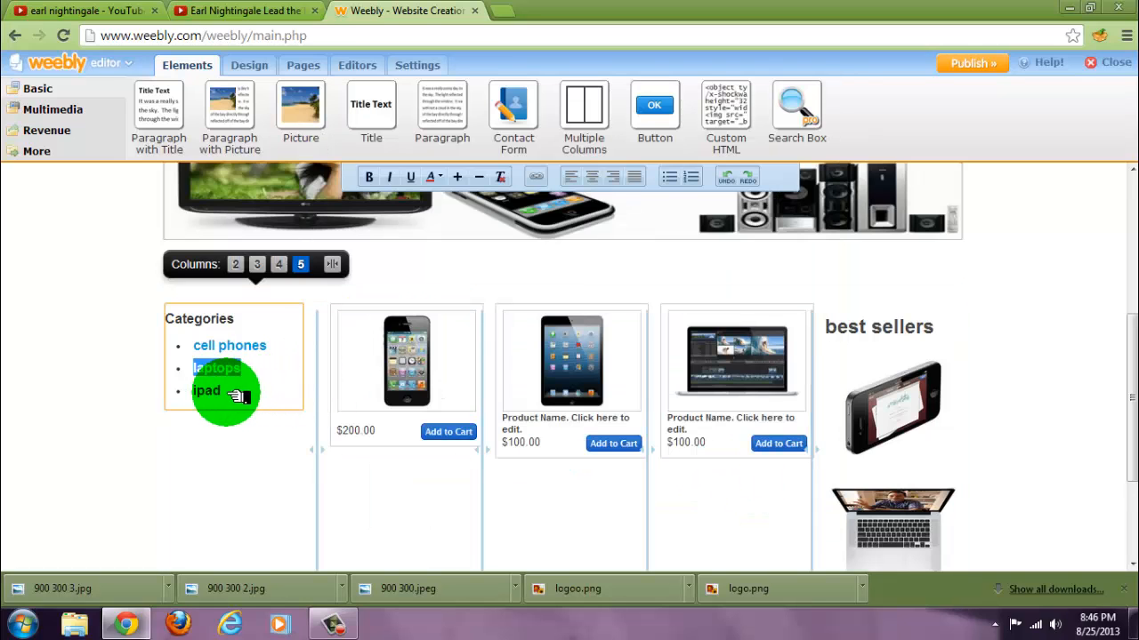